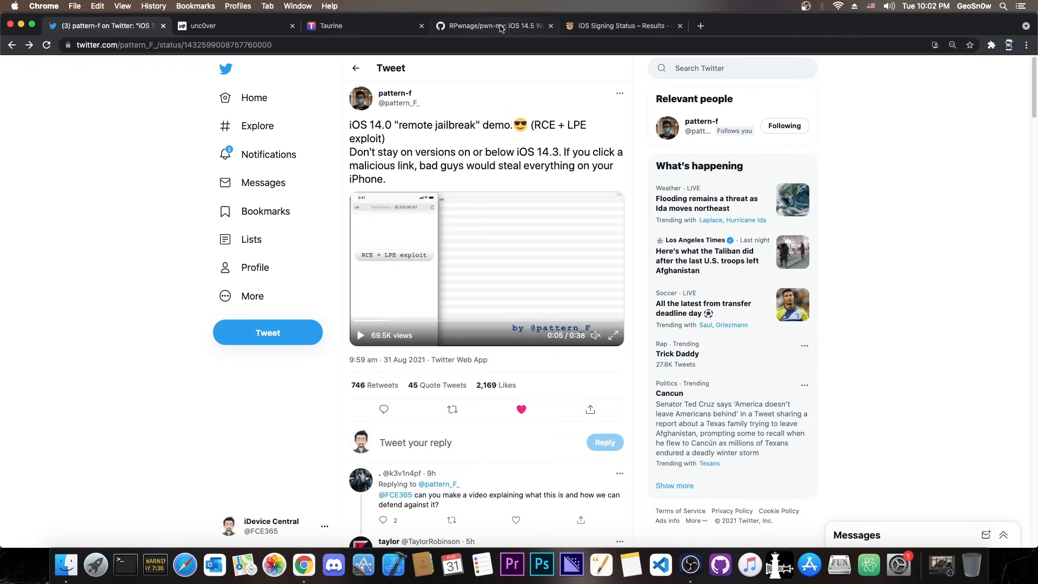
Glance at the pwn-my and Taurine tabs, returning to pattern-f's tweet each time.
click(493, 25)
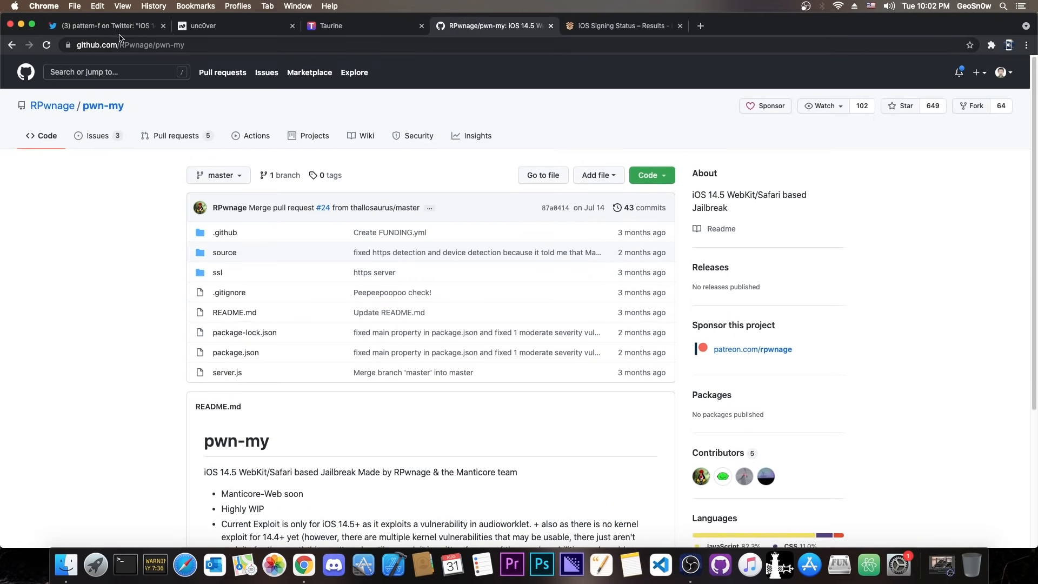
click(99, 25)
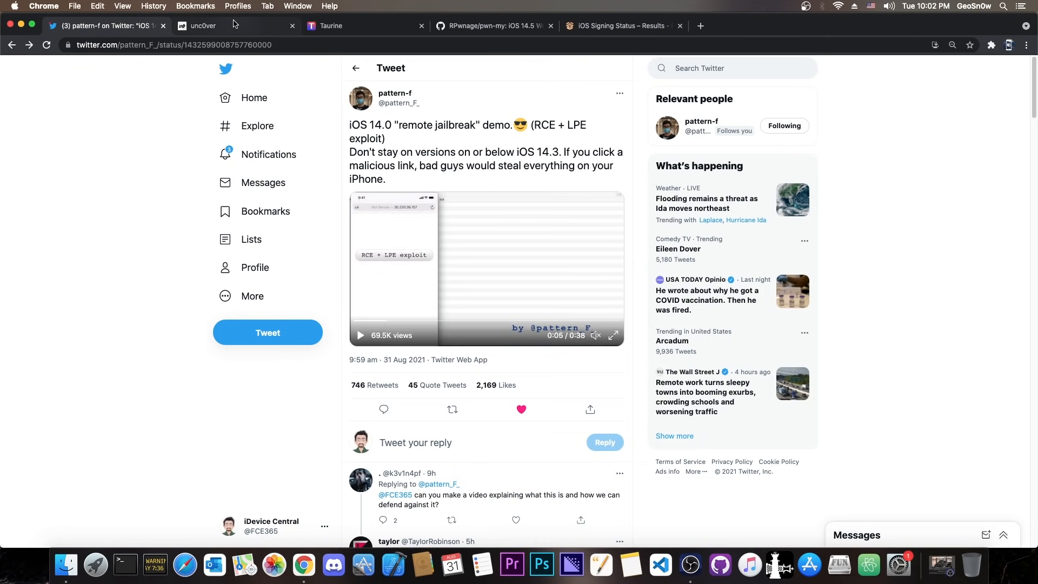
click(232, 25)
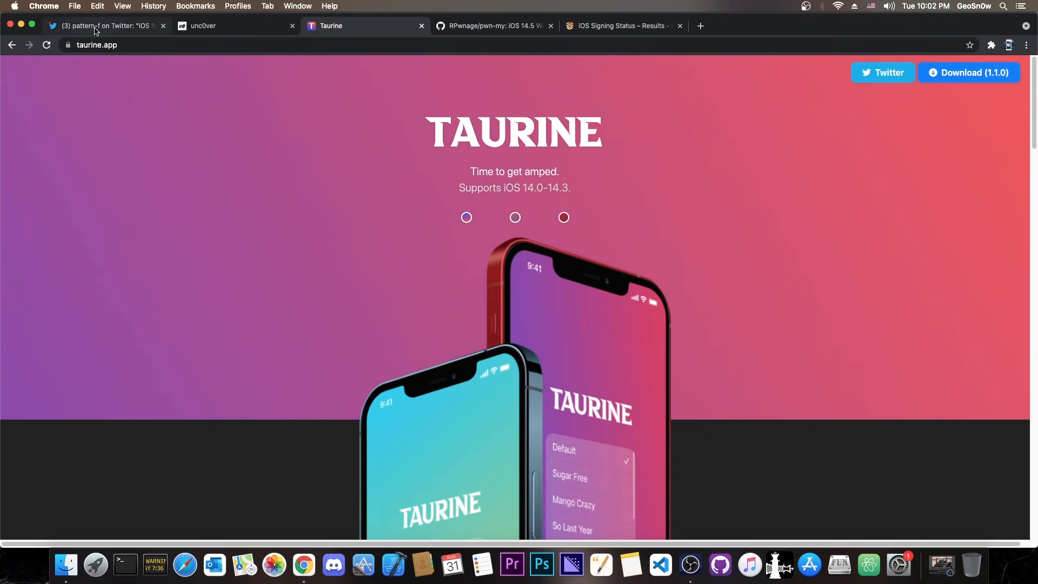
click(106, 26)
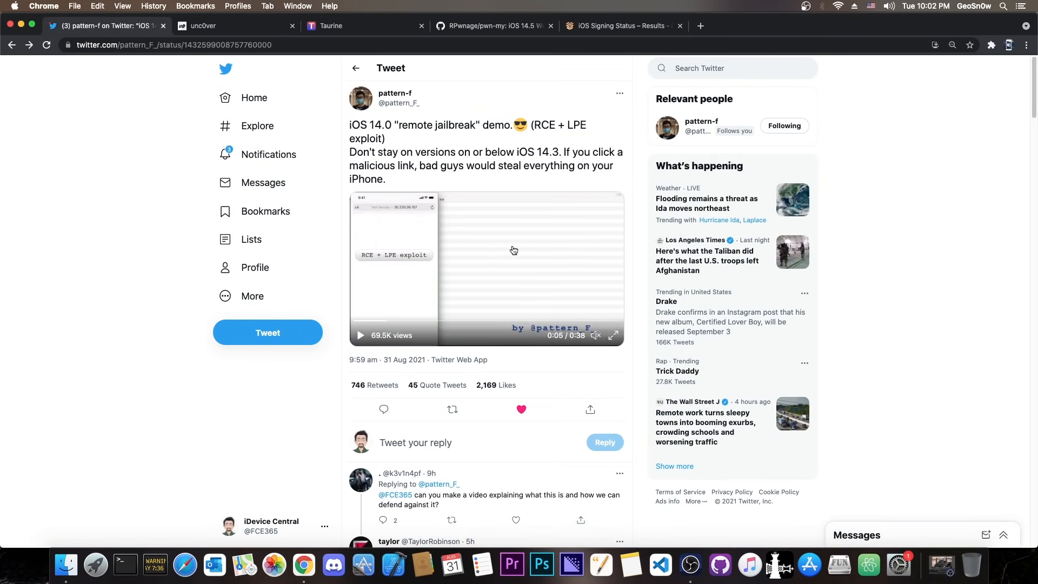
mouse_move(513, 328)
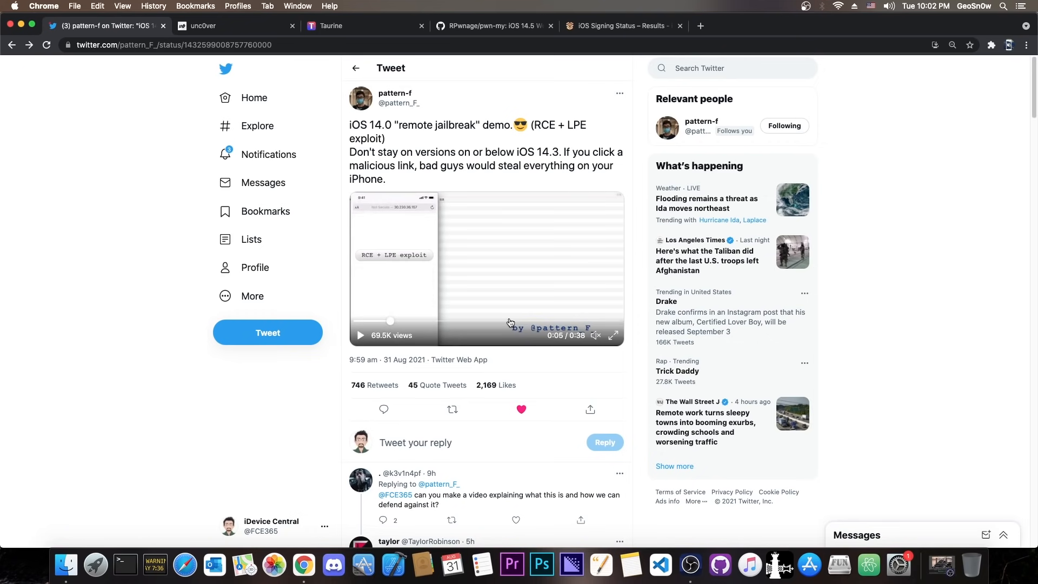
mouse_move(435, 246)
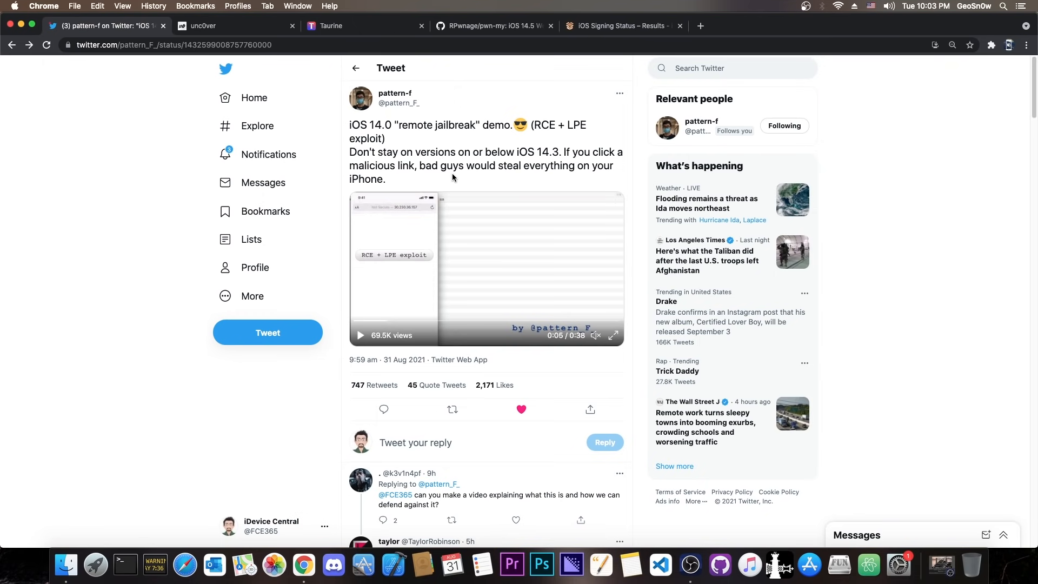
mouse_move(613, 335)
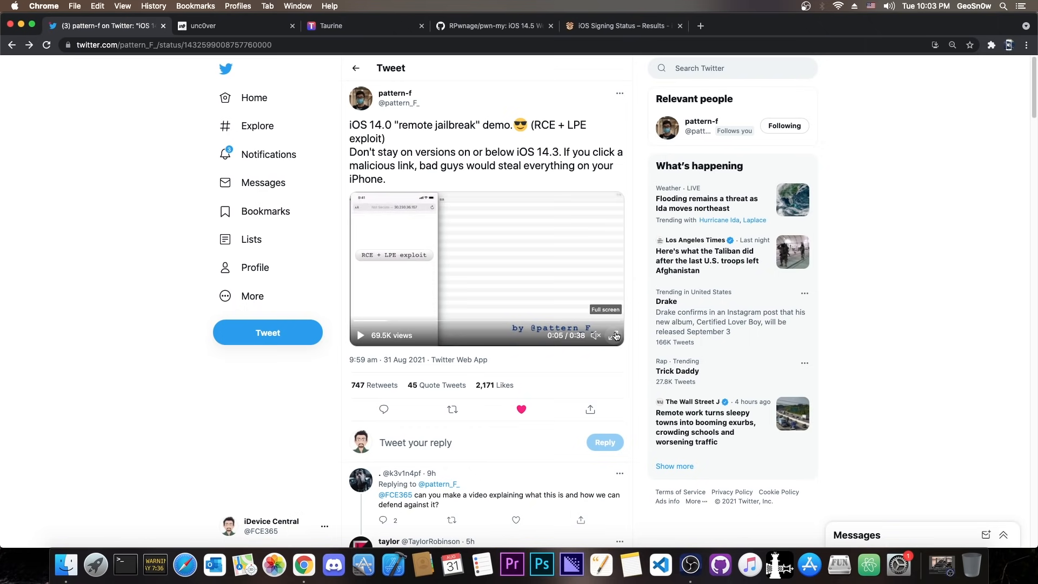
Scroll to the demo video, play it full screen, and skip to 0:04.
scroll(down, 3)
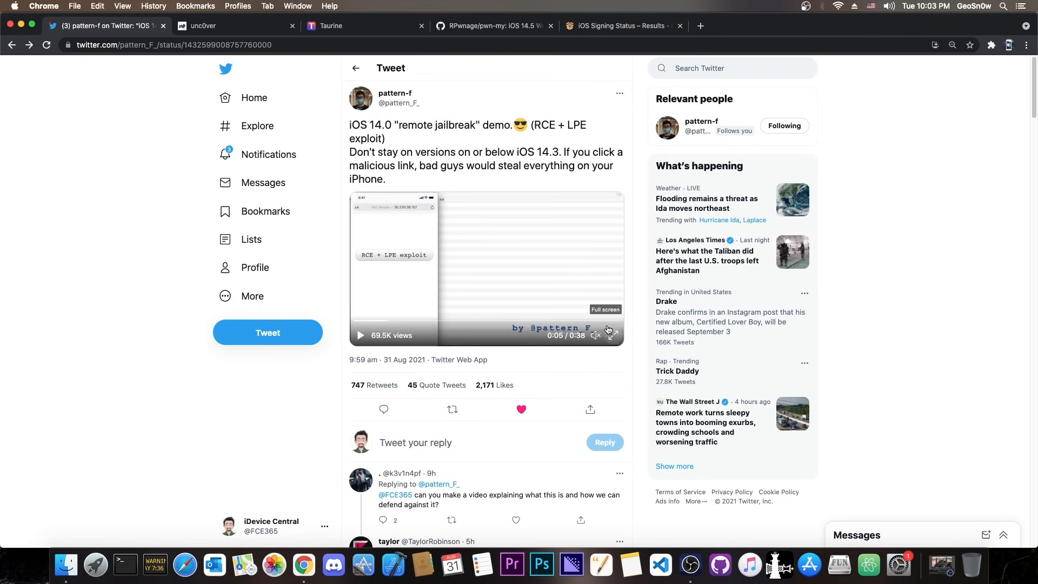
click(521, 409)
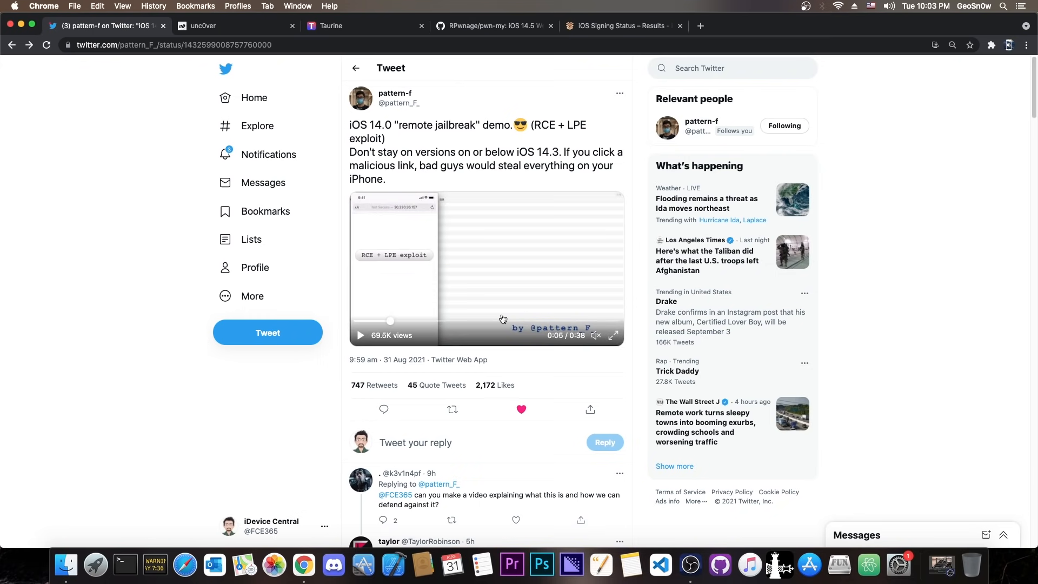
mouse_move(581, 319)
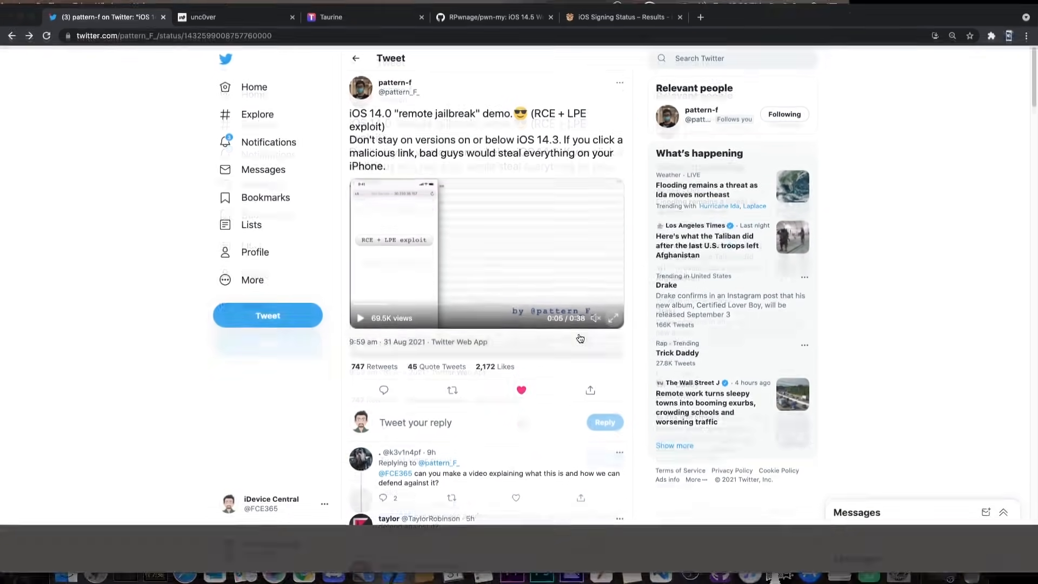
click(612, 319)
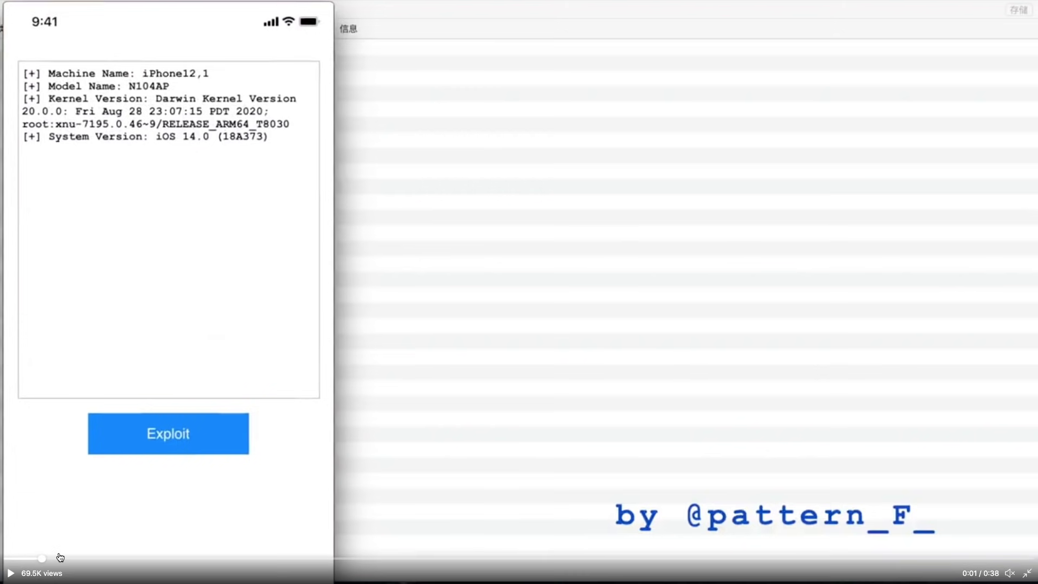
click(167, 433)
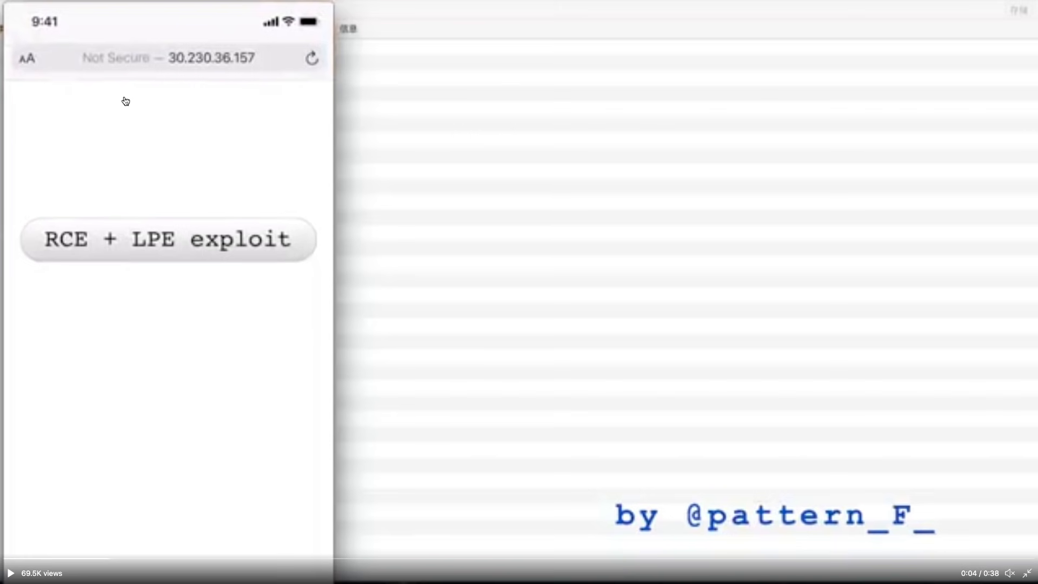
mouse_move(234, 65)
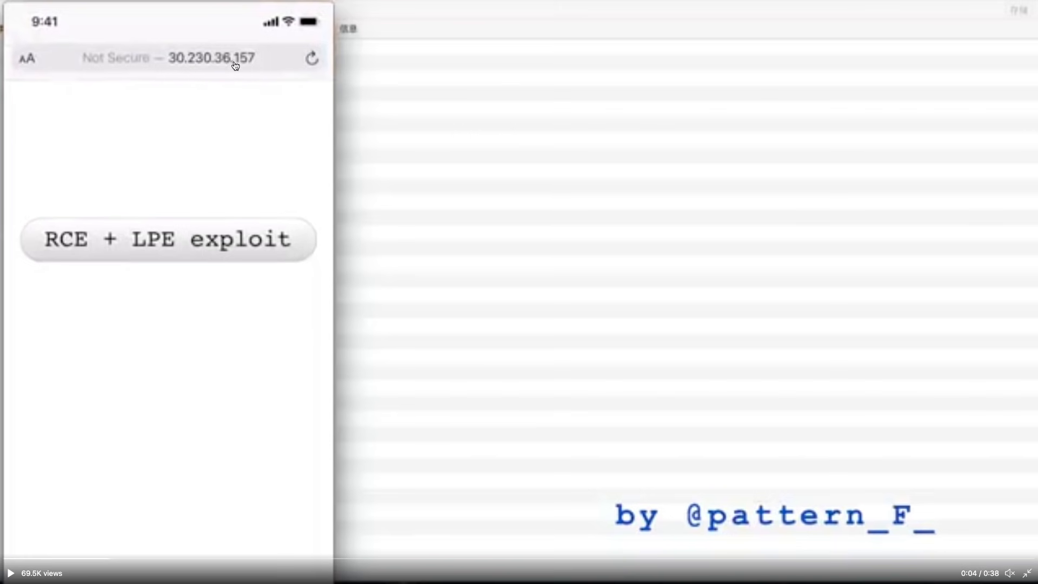
mouse_move(214, 71)
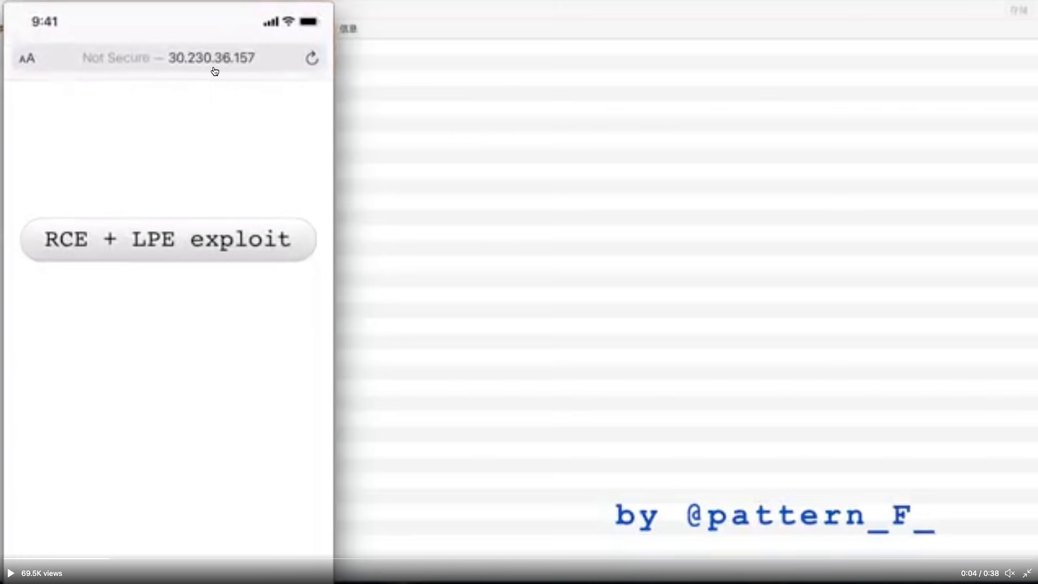
mouse_move(104, 224)
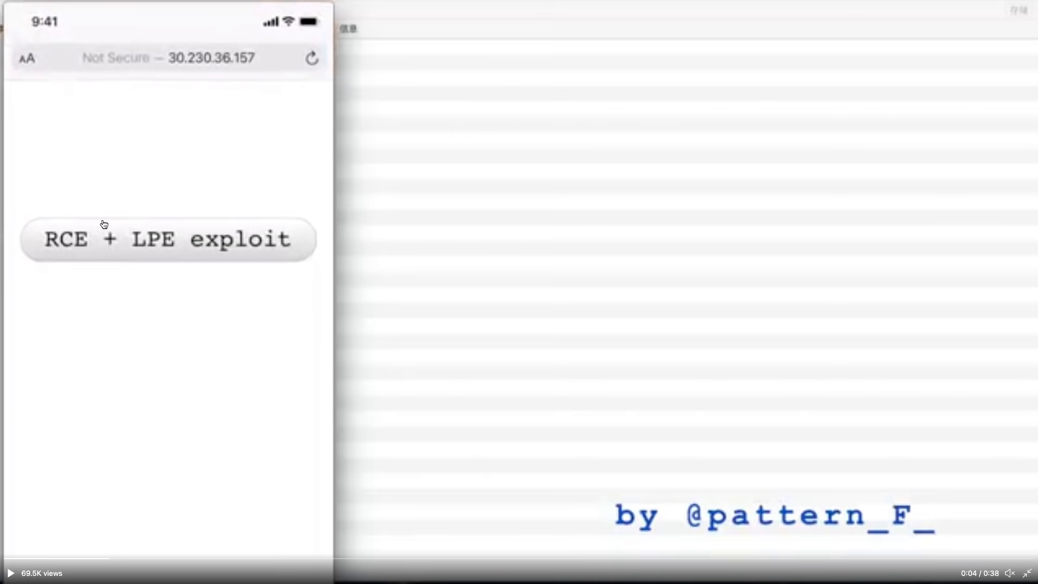
mouse_move(75, 468)
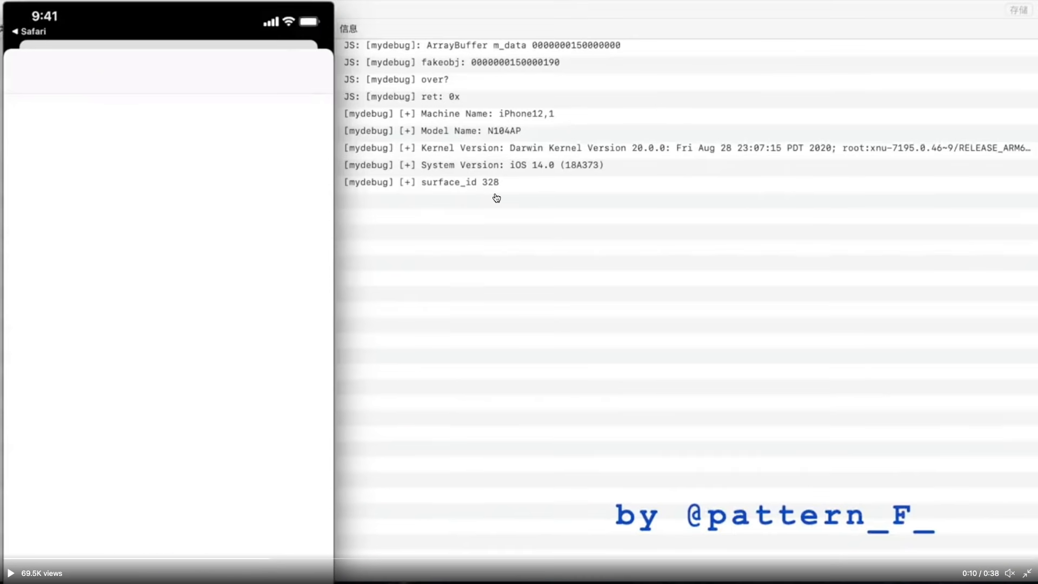
mouse_move(366, 478)
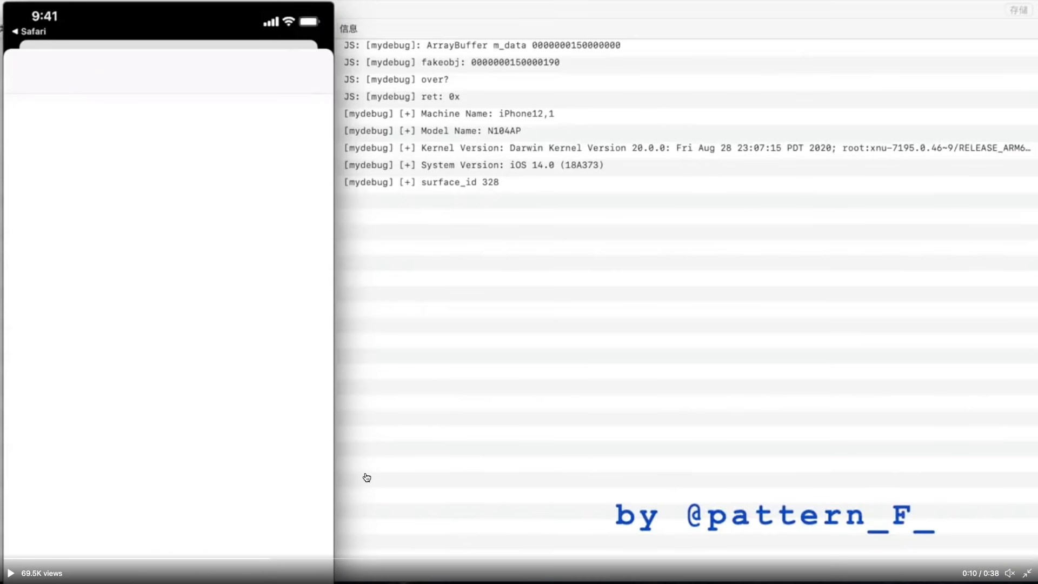
mouse_move(317, 557)
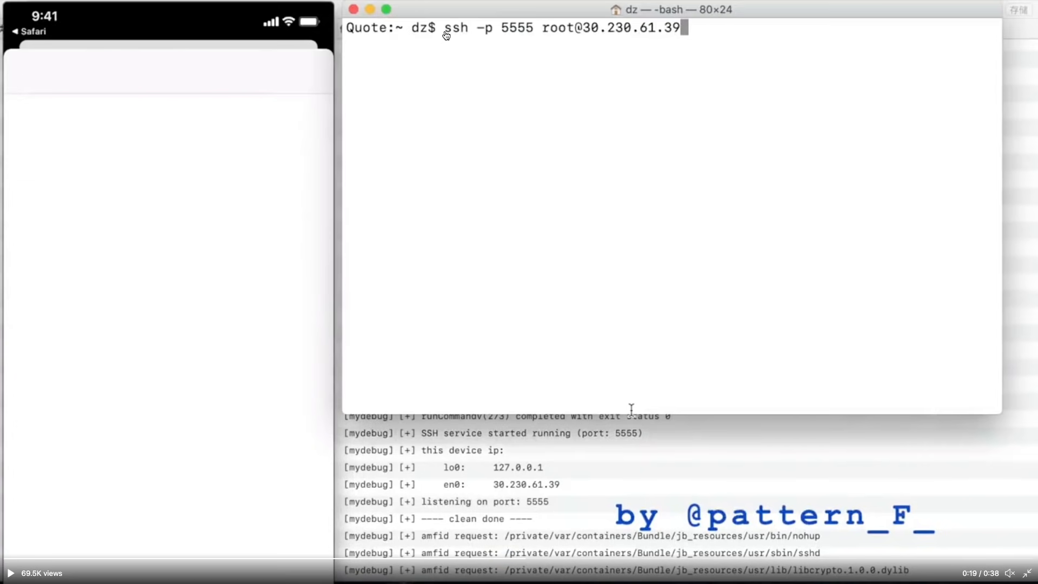
mouse_move(499, 29)
text(yes)
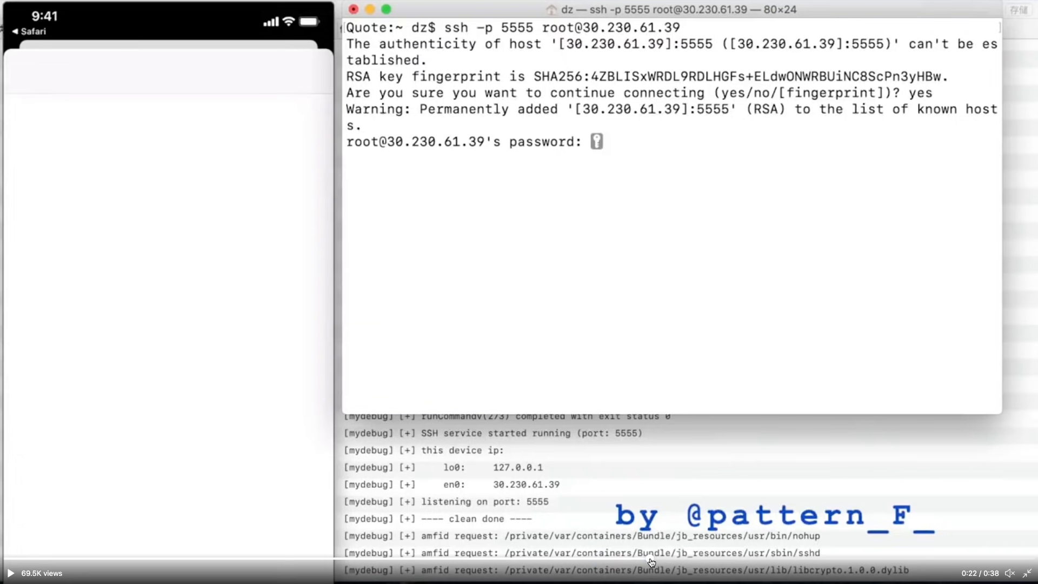
Let the demo reach 0:37 with SSH logged in, then exit full screen.
text(id)
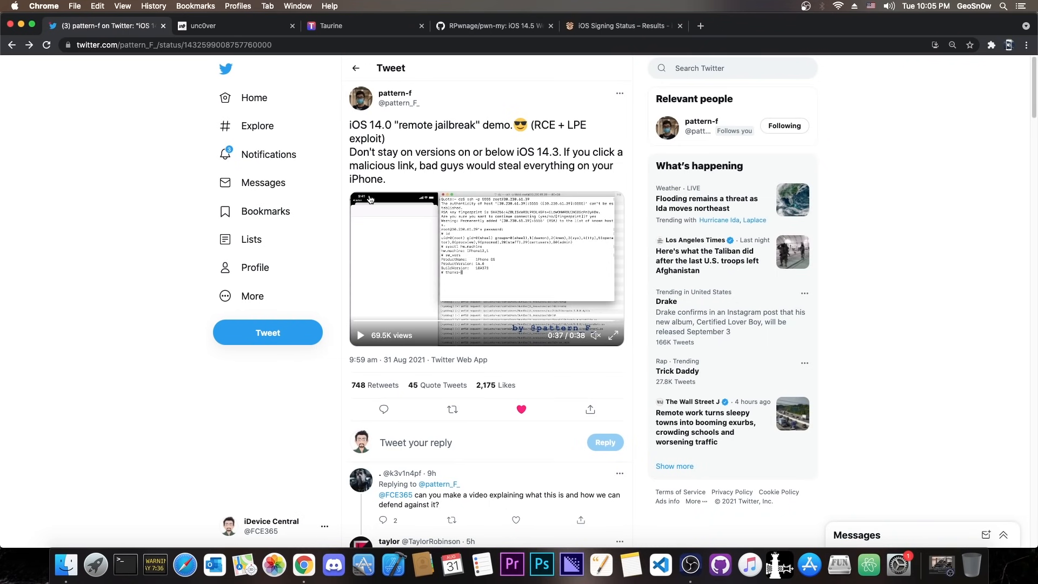
mouse_move(431, 150)
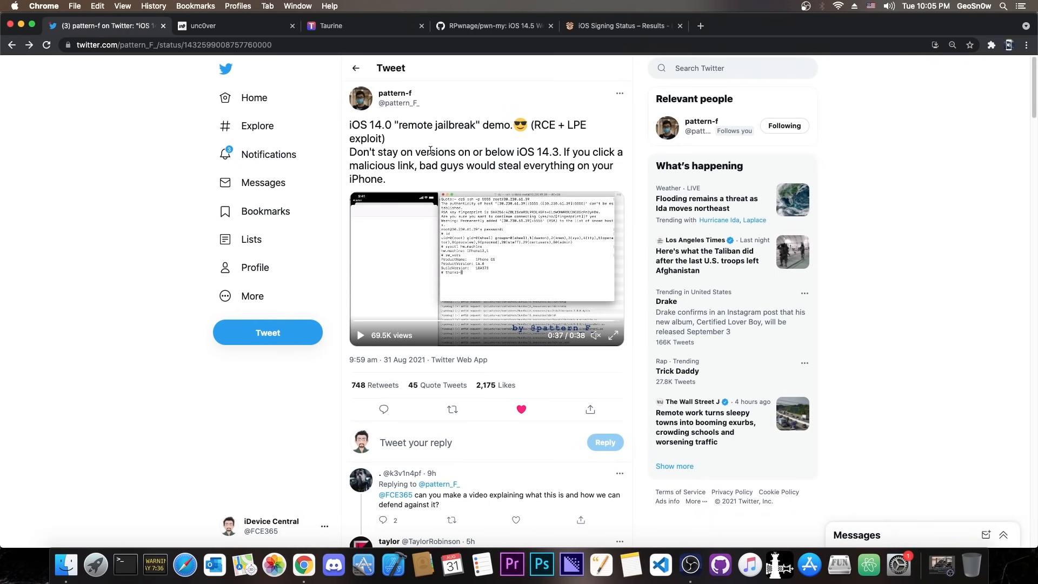
click(493, 25)
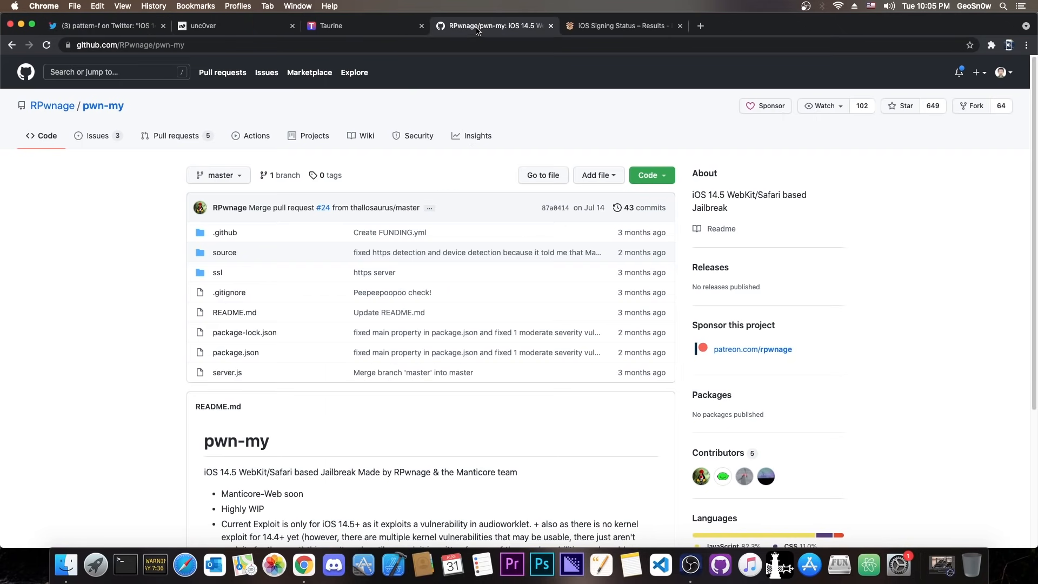
click(232, 26)
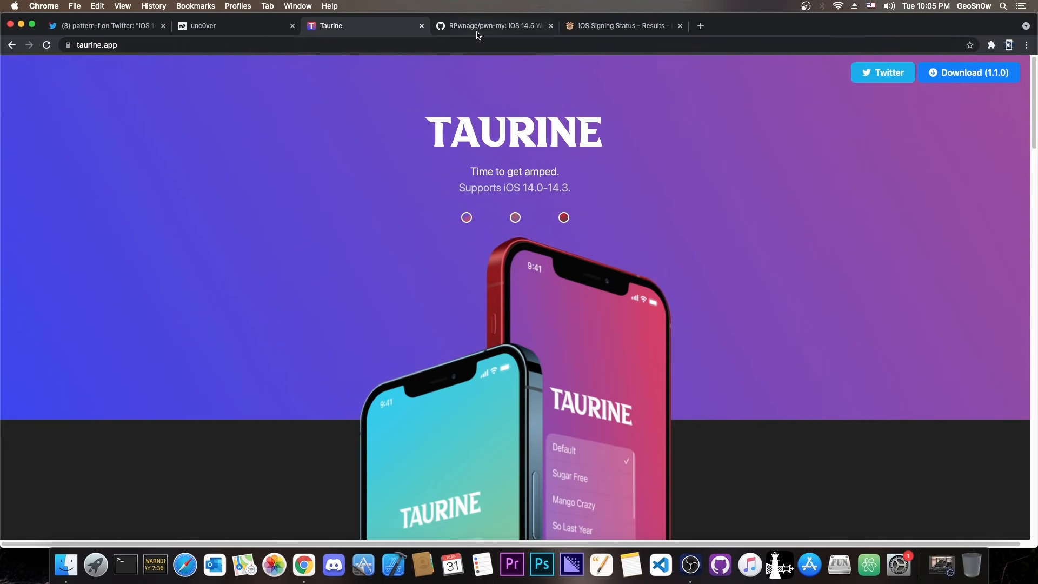
click(493, 25)
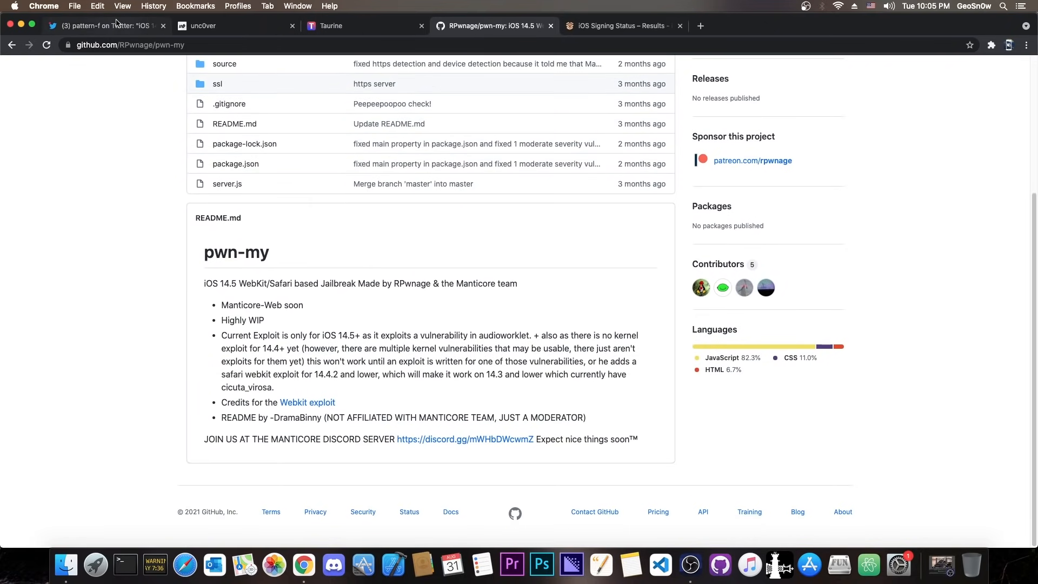
click(106, 25)
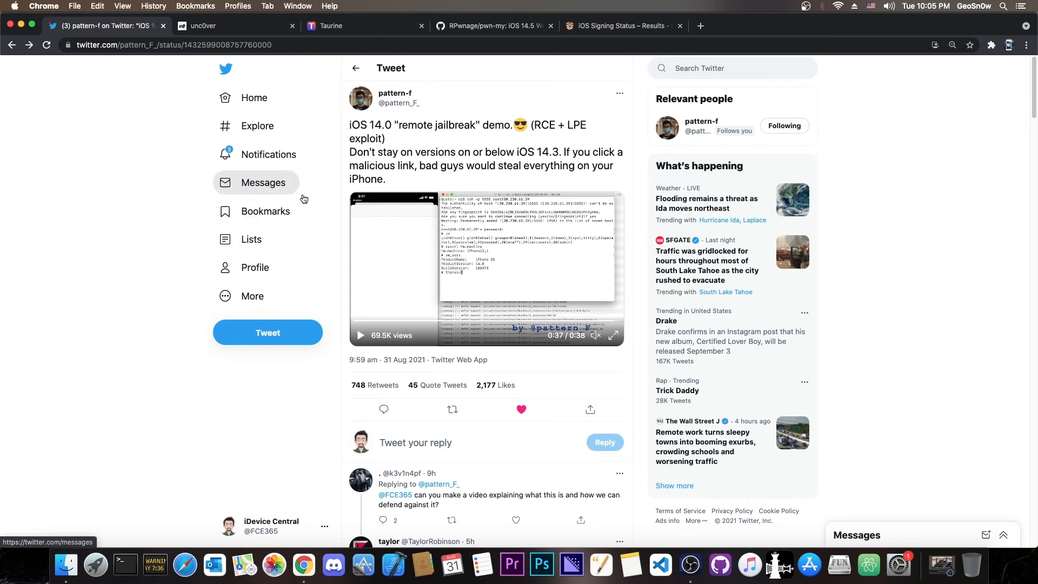
mouse_move(501, 247)
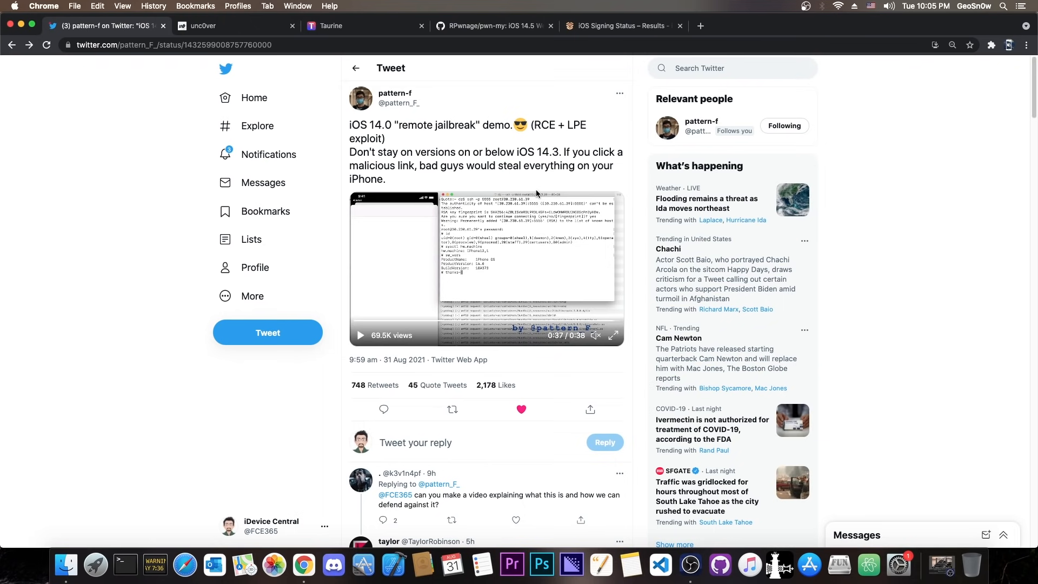
scroll(down, 3)
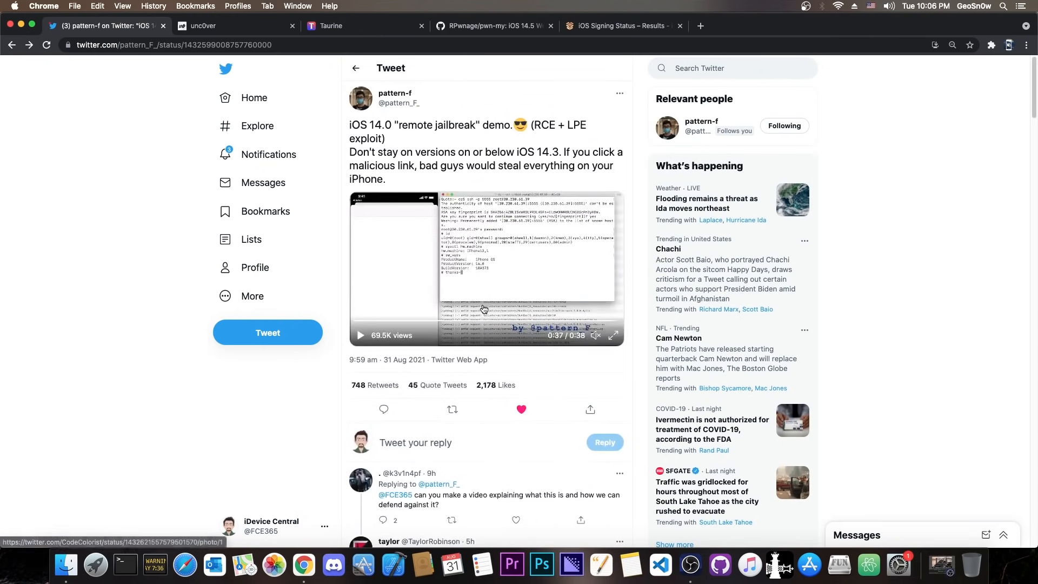
mouse_move(251, 239)
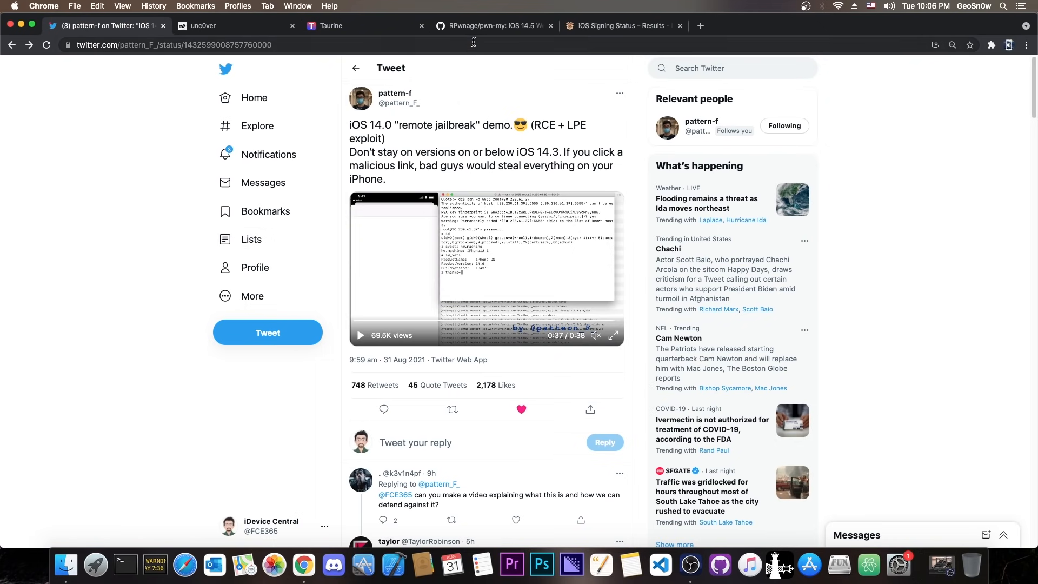
Recheck the pwn-my README, then view signing status showing iOS 14.7–13.3.1 unsigned.
click(493, 26)
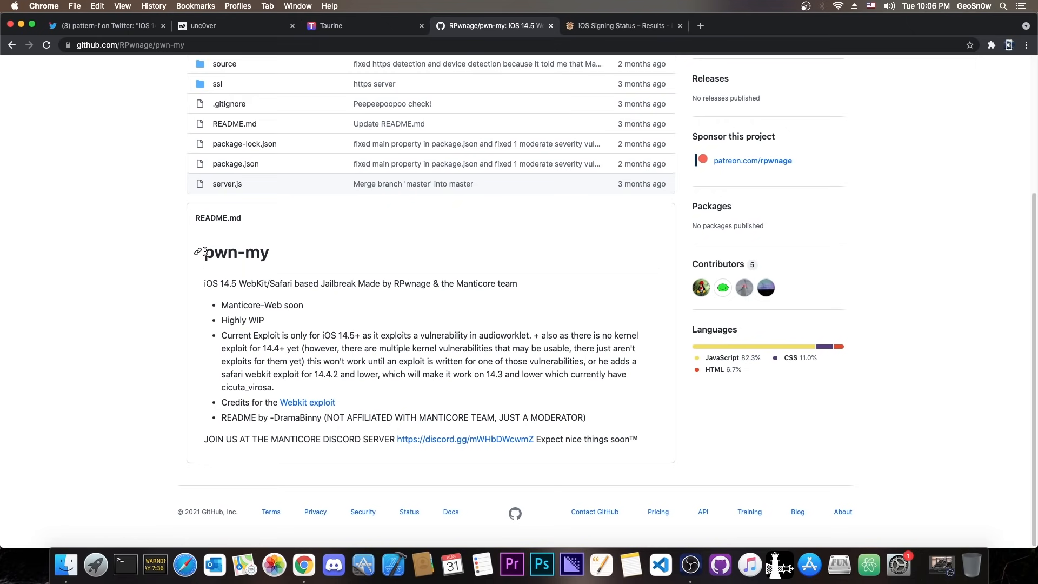
mouse_move(420, 331)
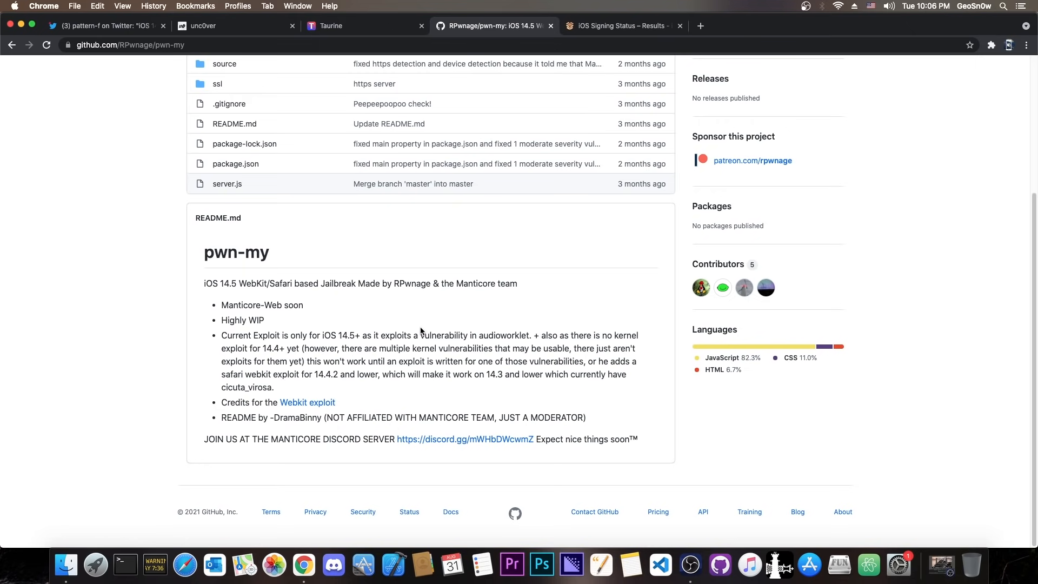
click(105, 25)
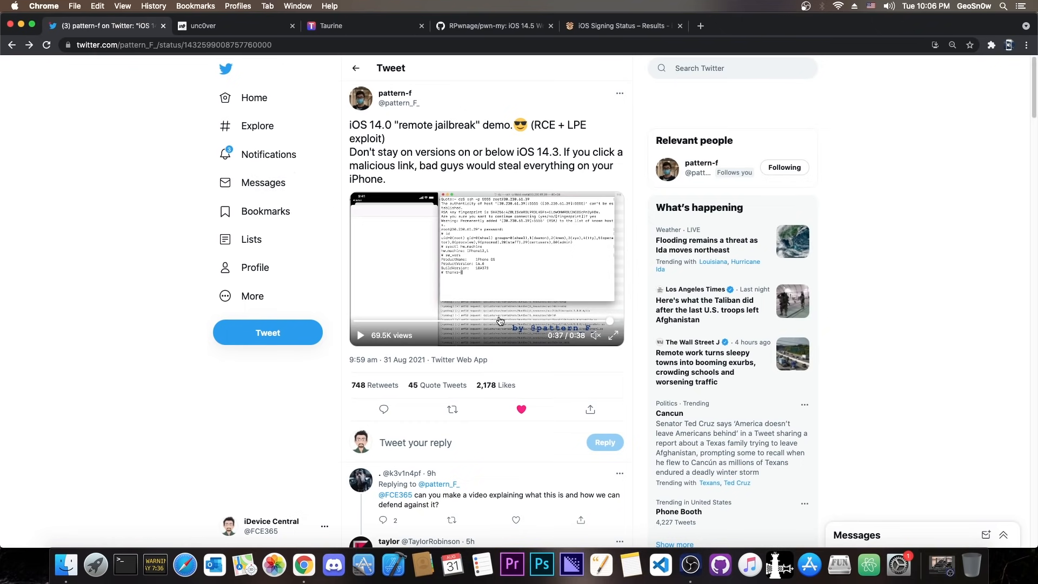
click(619, 26)
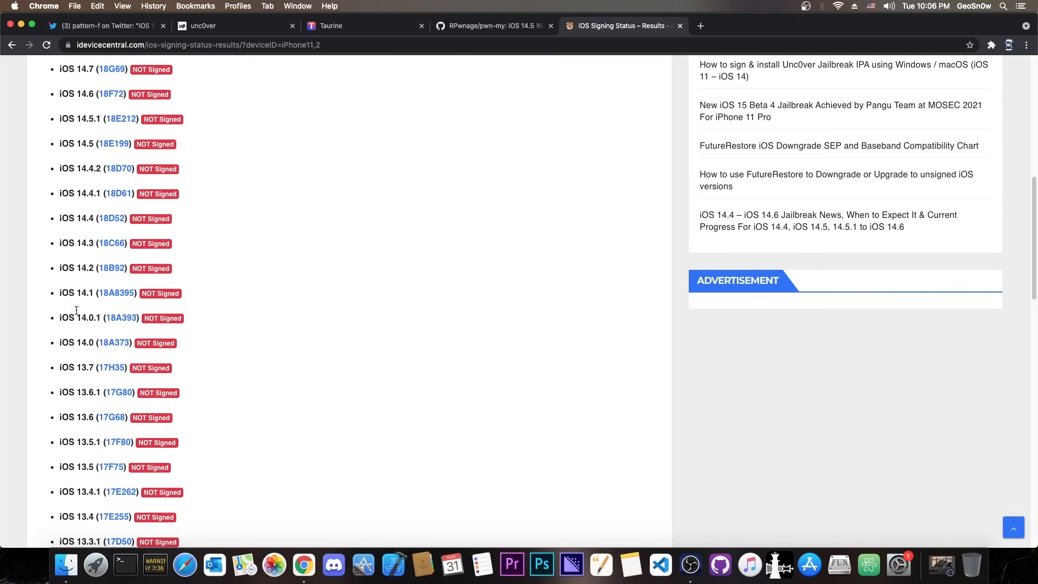
mouse_move(141, 268)
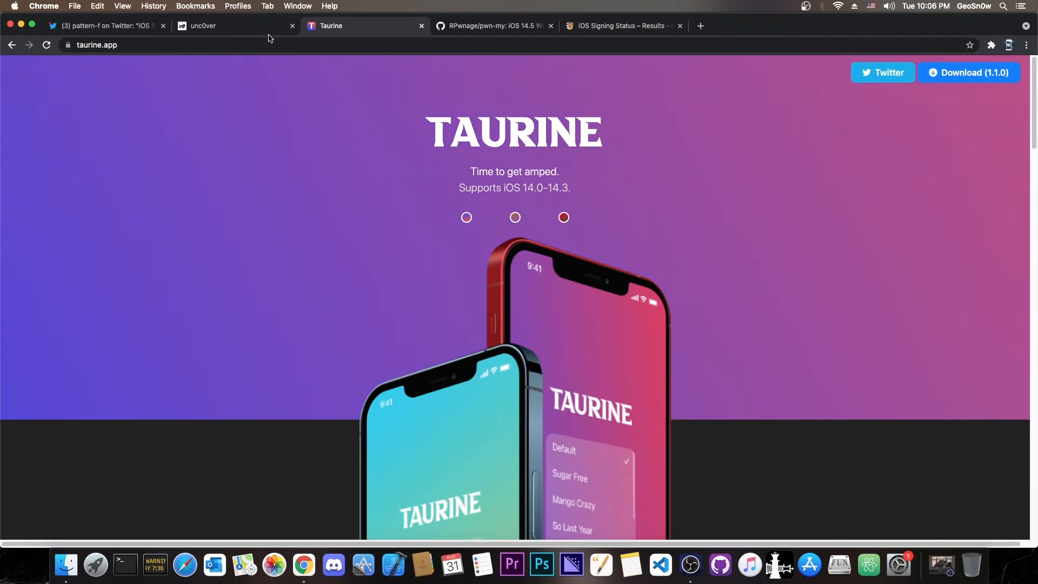
Switch tabs once more, then dismiss Chrome to leave the macOS desktop showing.
click(106, 26)
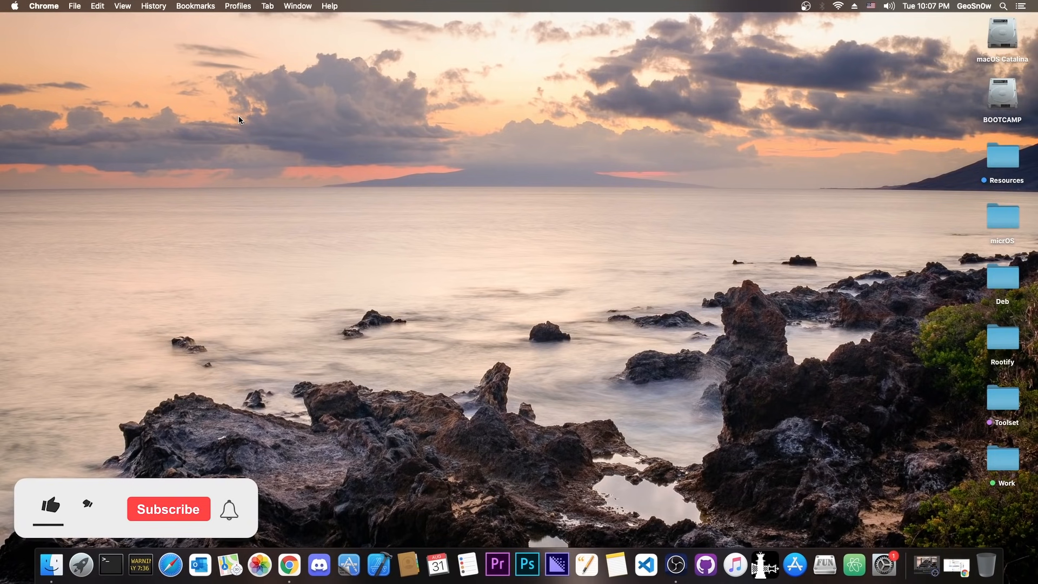
click(49, 505)
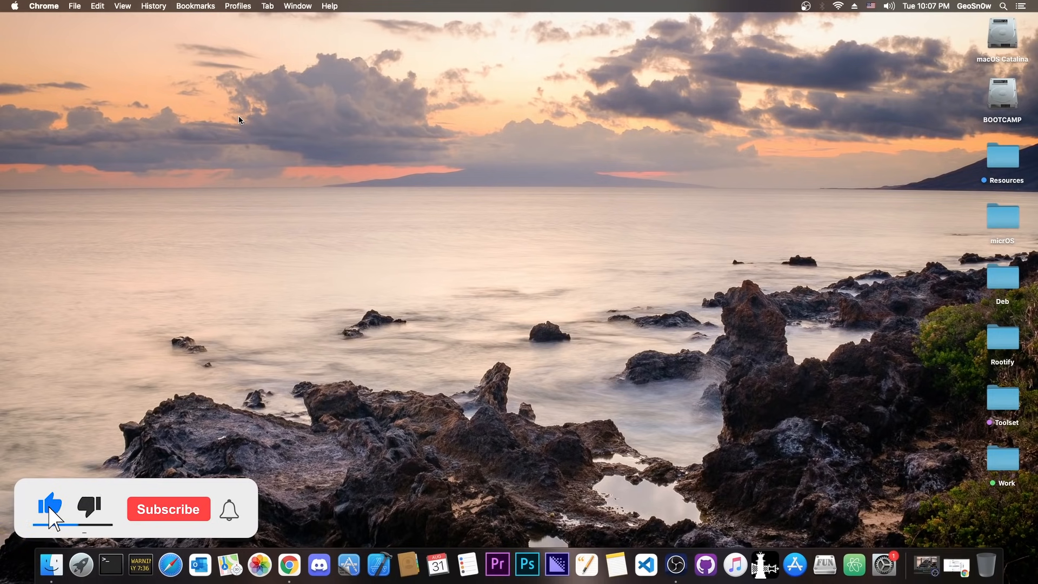